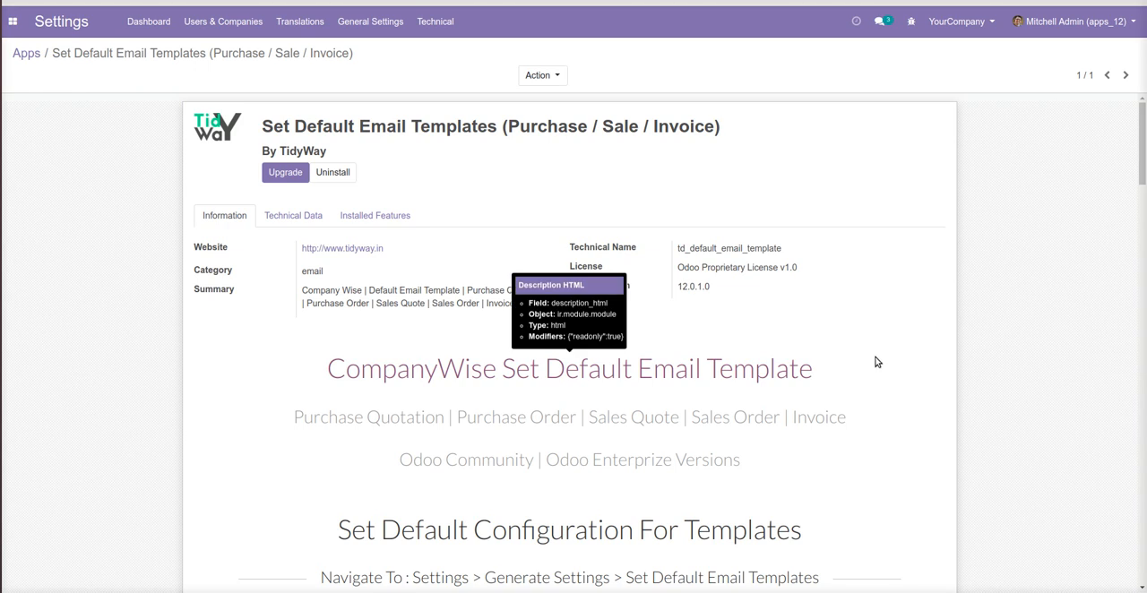
mouse_move(874, 358)
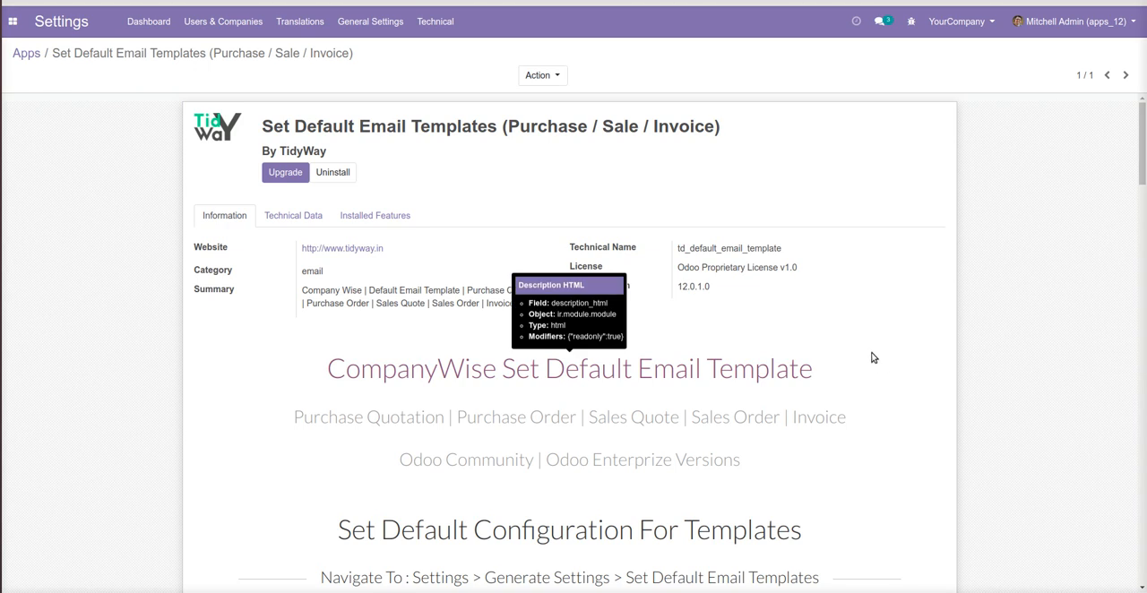
mouse_move(868, 363)
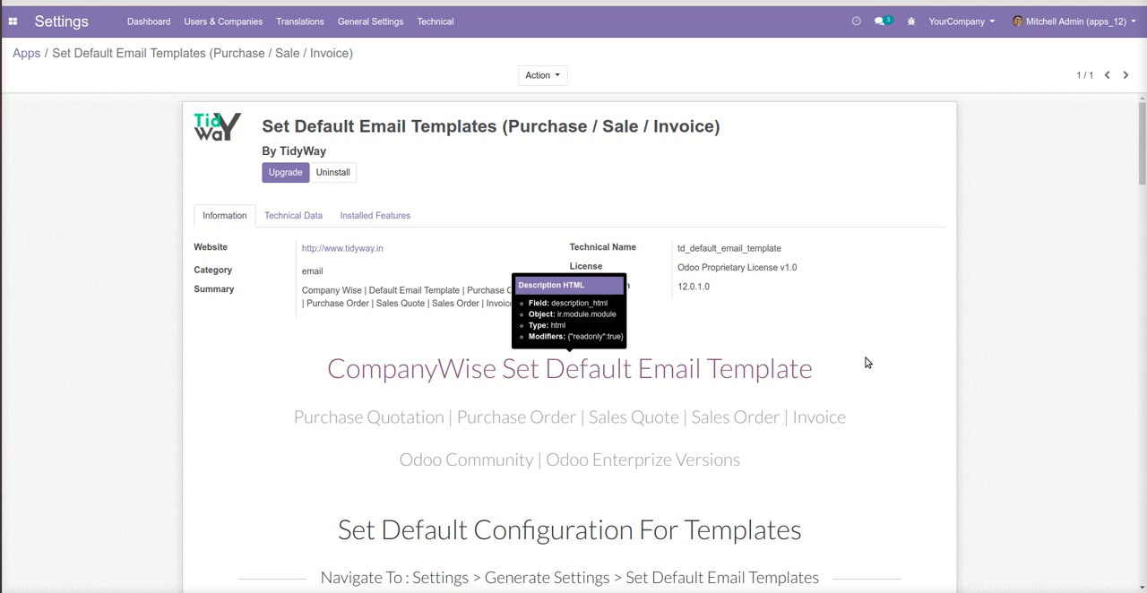
mouse_move(866, 370)
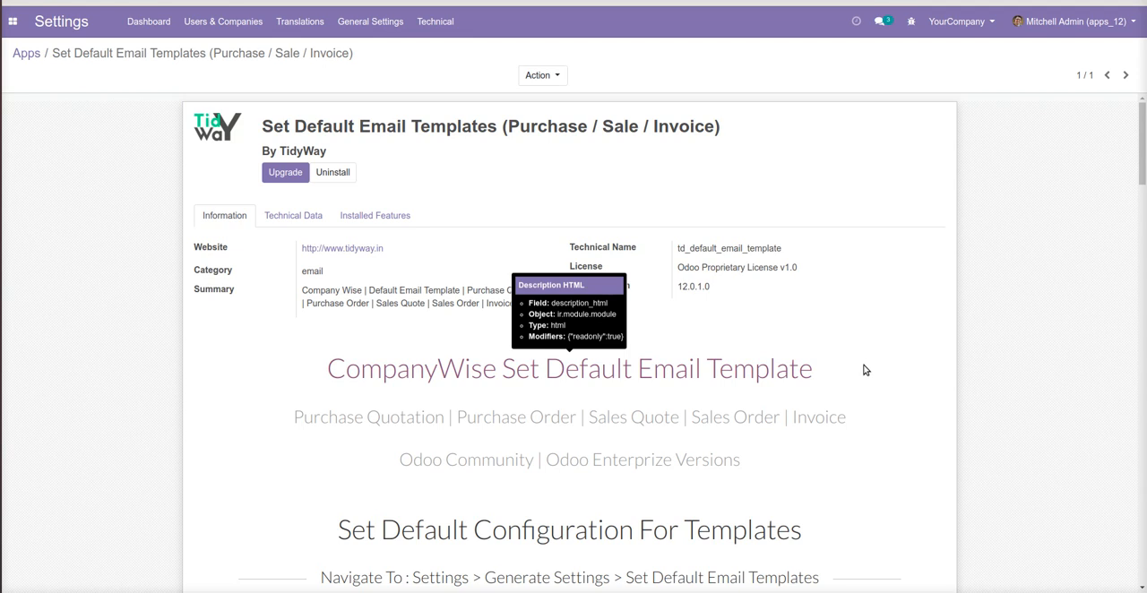
mouse_move(847, 349)
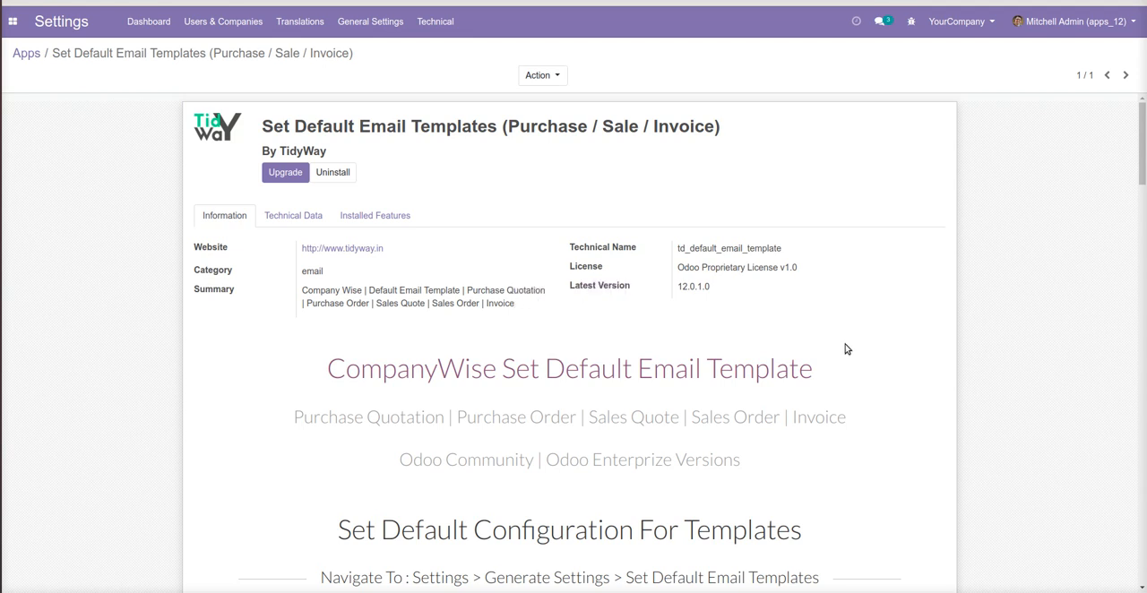
mouse_move(816, 398)
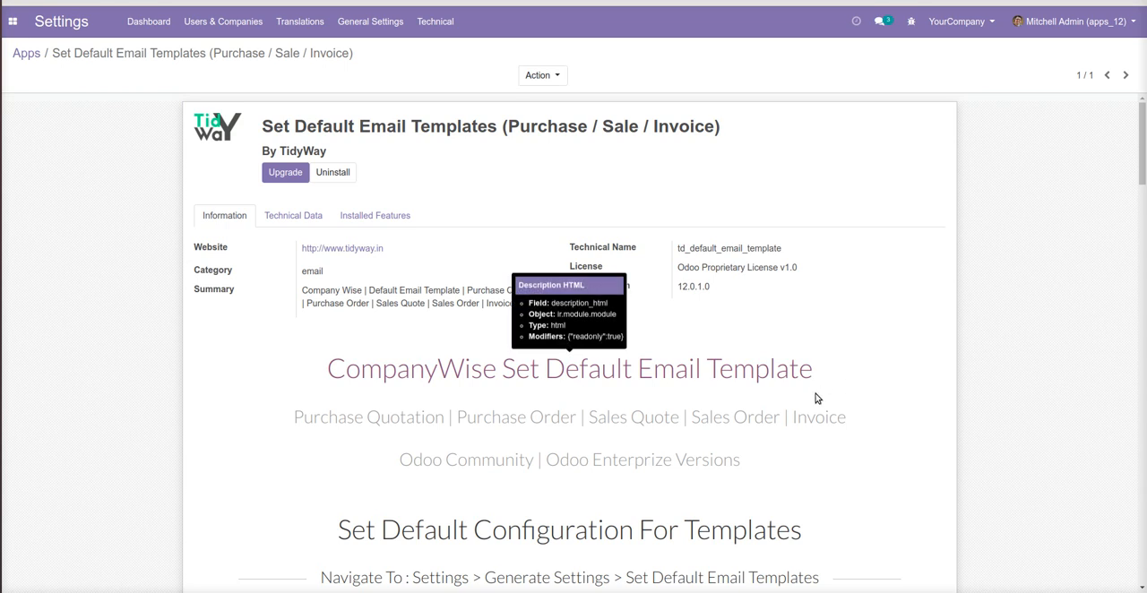
mouse_move(438, 66)
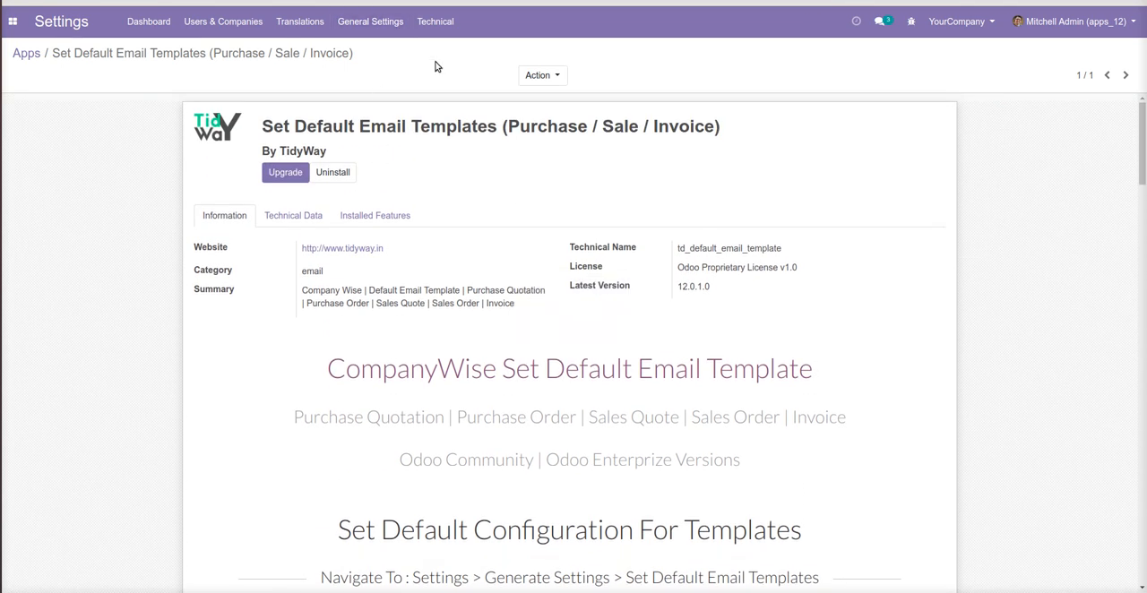
mouse_move(436, 21)
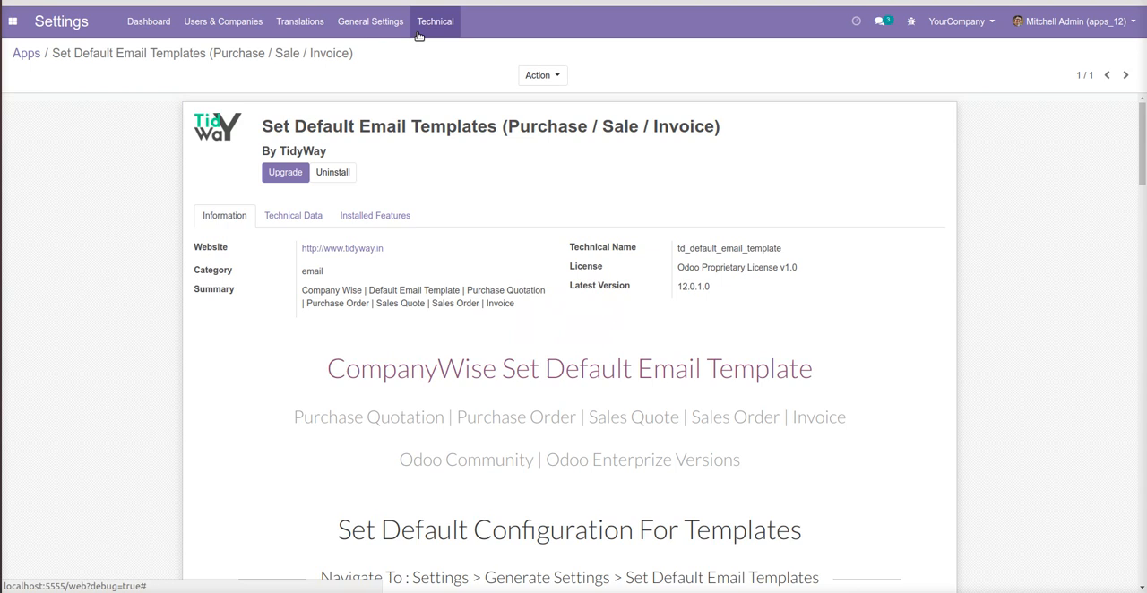
mouse_move(435, 21)
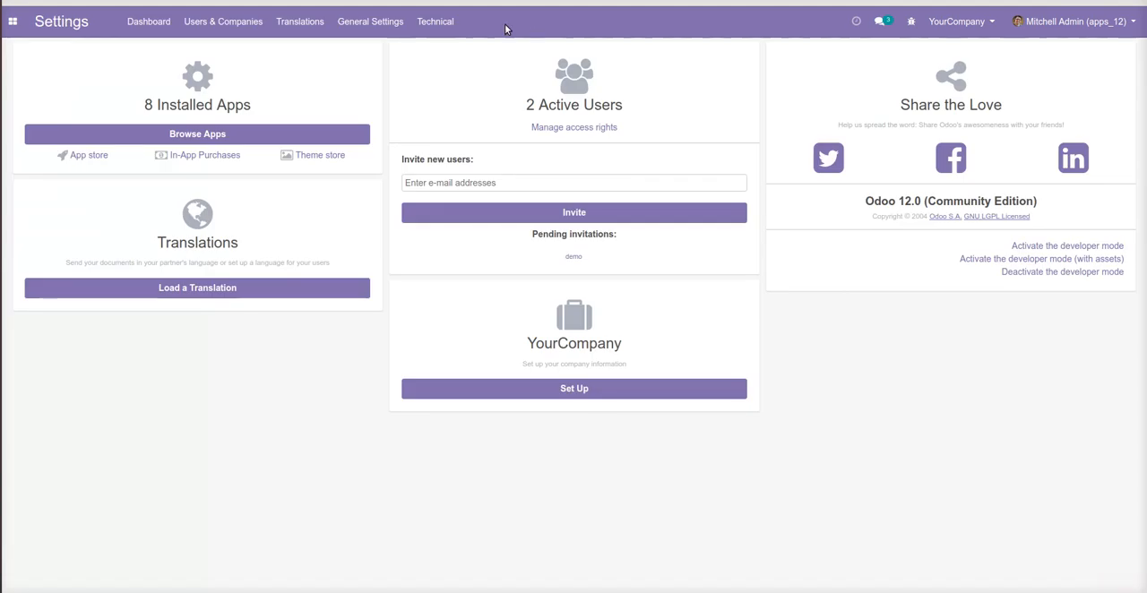
View the Default Email Templates section with the test template set for quotations, orders and invoices.
left_click(370, 21)
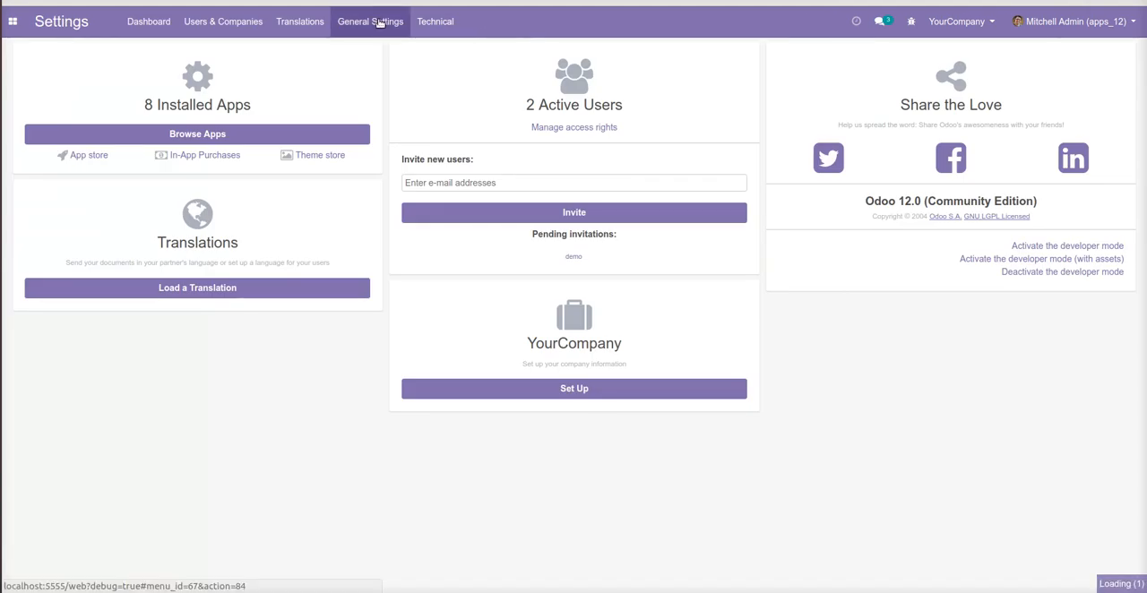
left_click(370, 21)
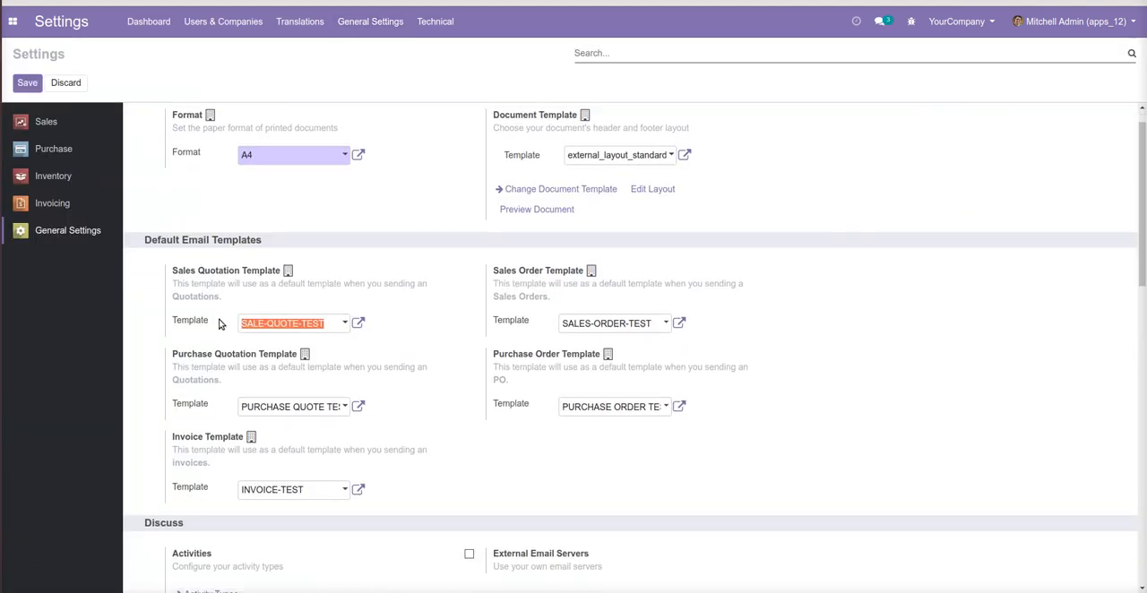
left_click(956, 21)
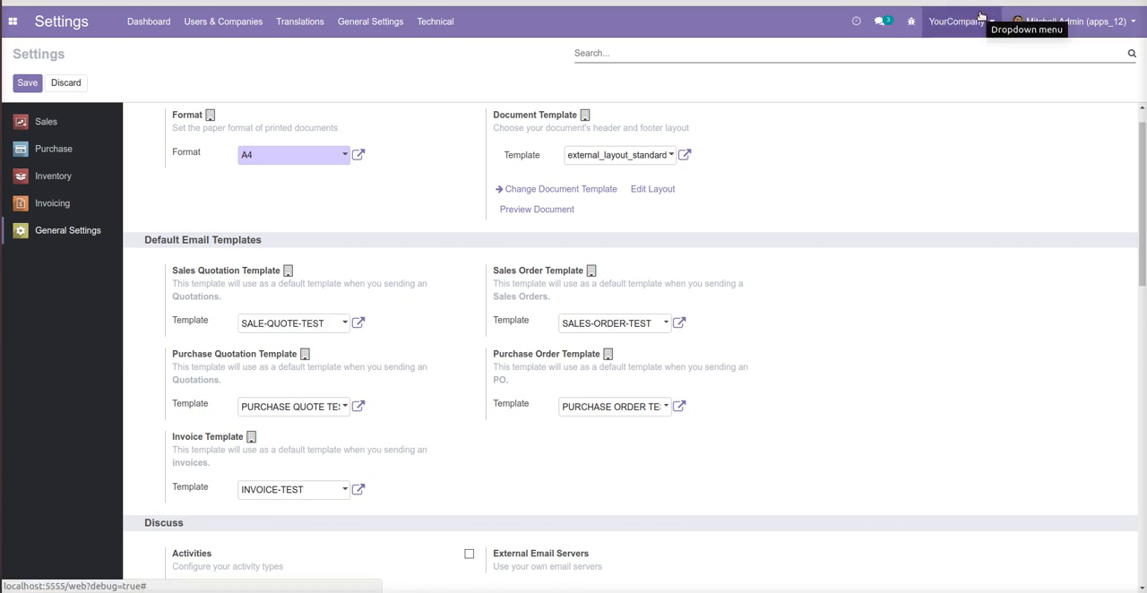
left_click(957, 21)
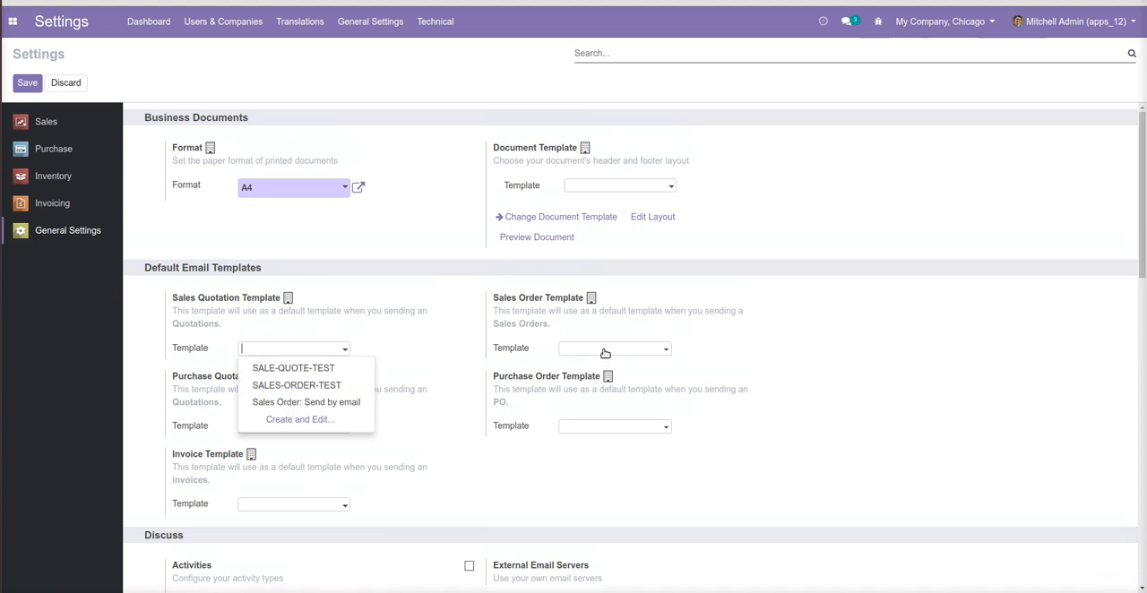
left_click(297, 386)
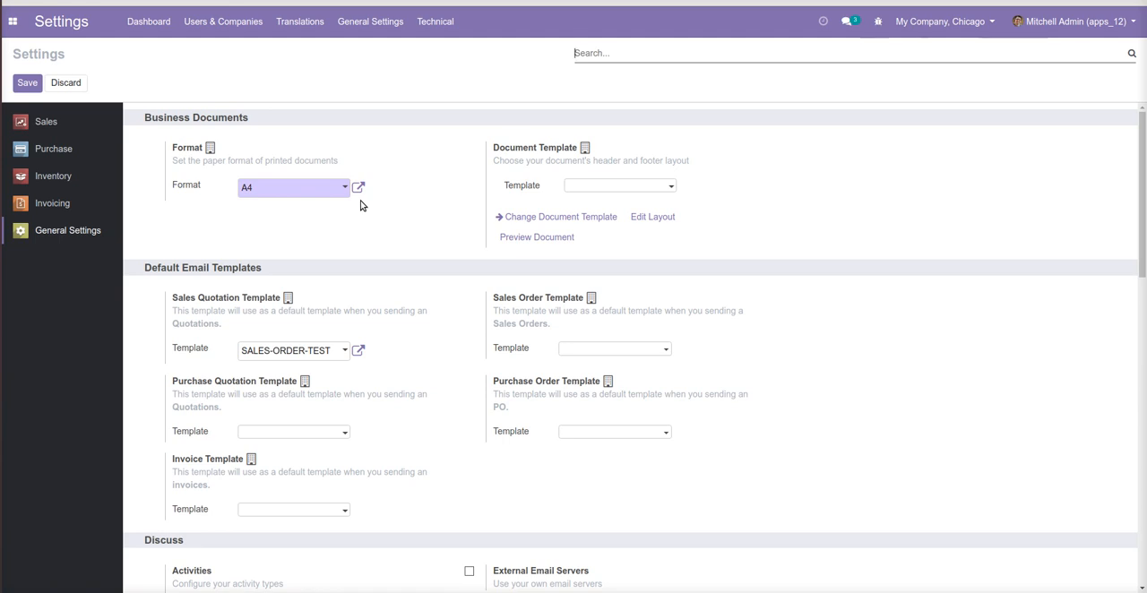
left_click(940, 21)
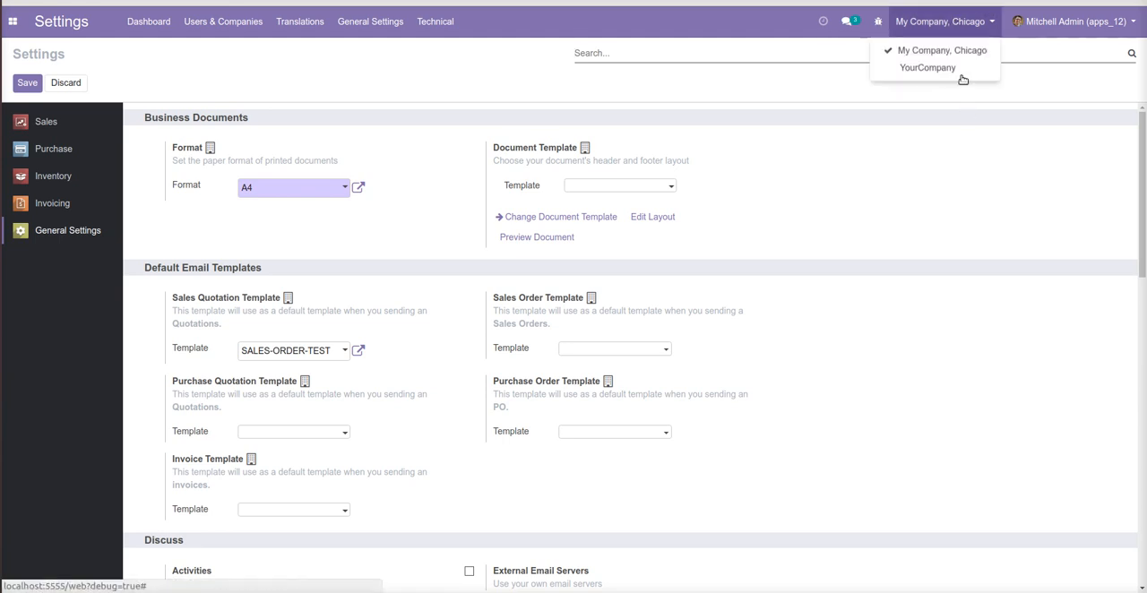
left_click(928, 67)
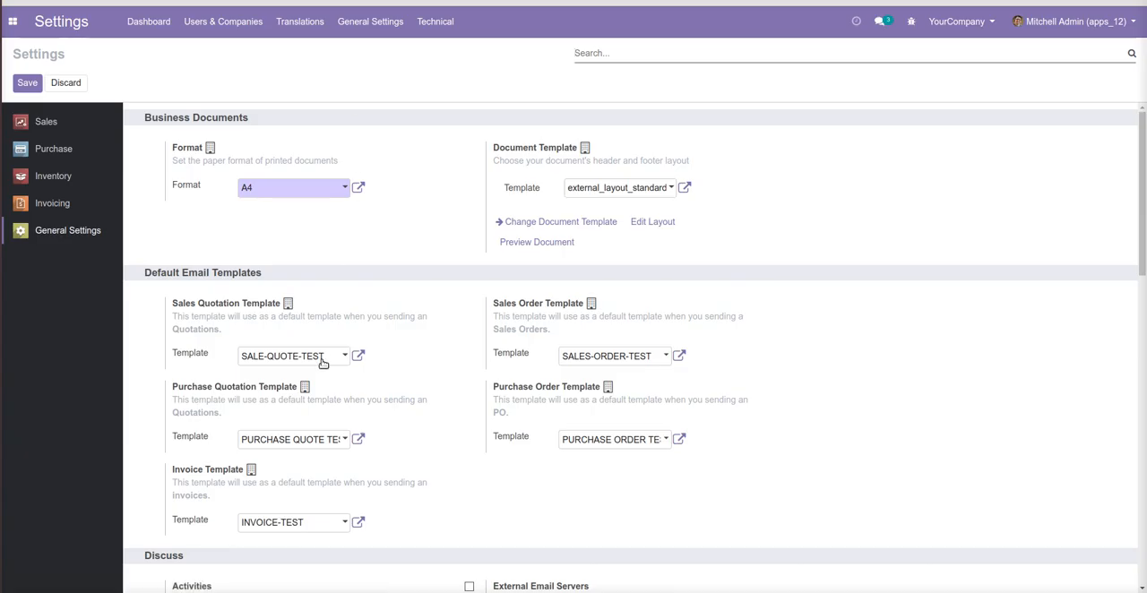
mouse_move(435, 20)
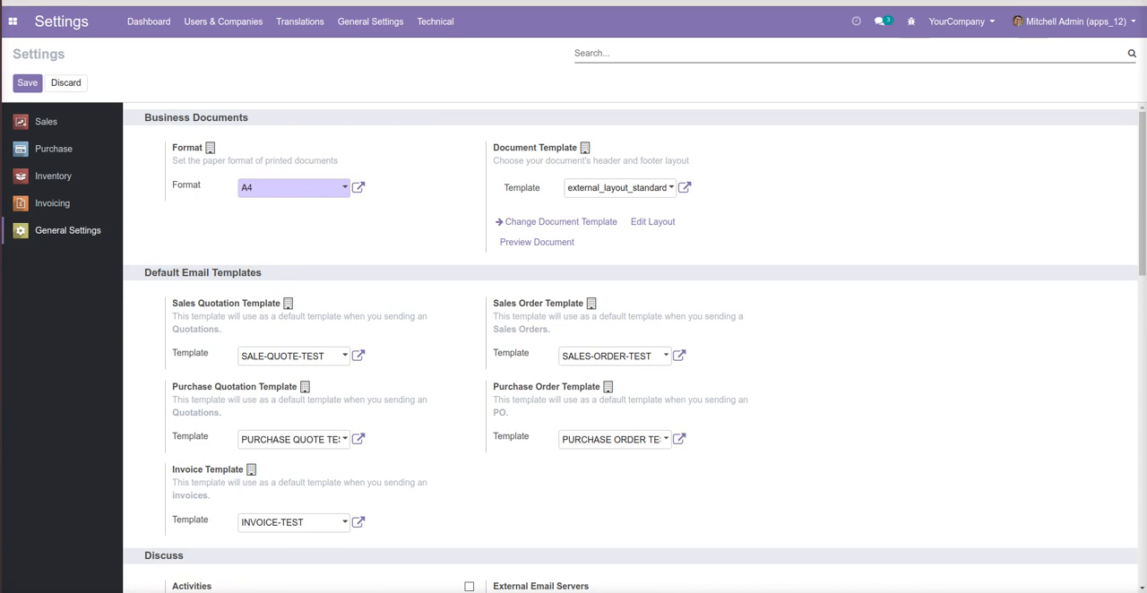
Browse the quotations list, view SO018, then return to quotation SO002.
left_click(882, 21)
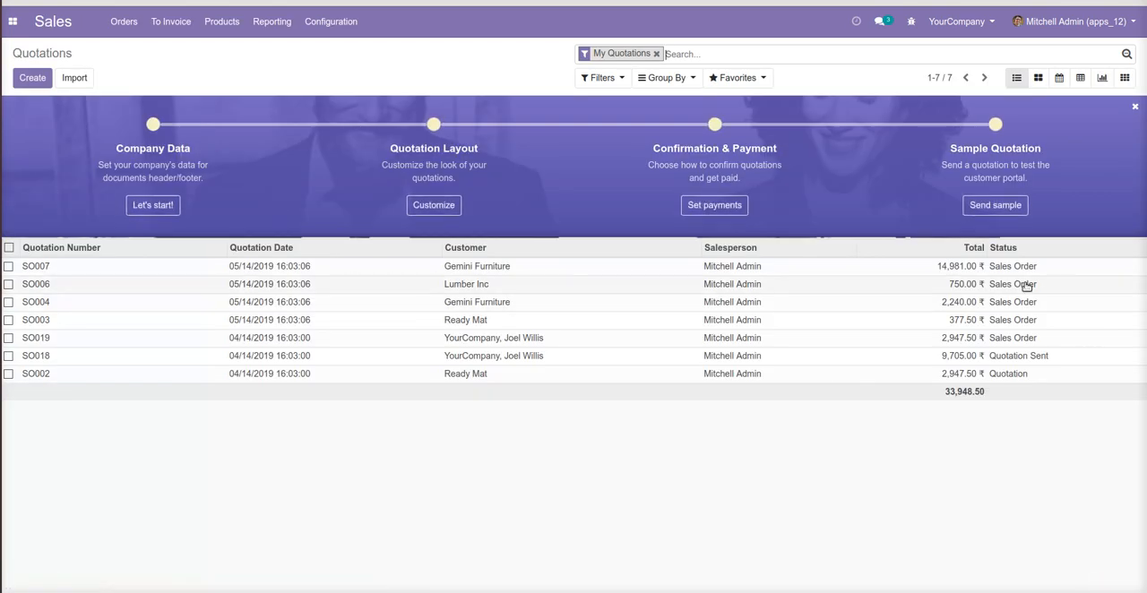
left_click(36, 356)
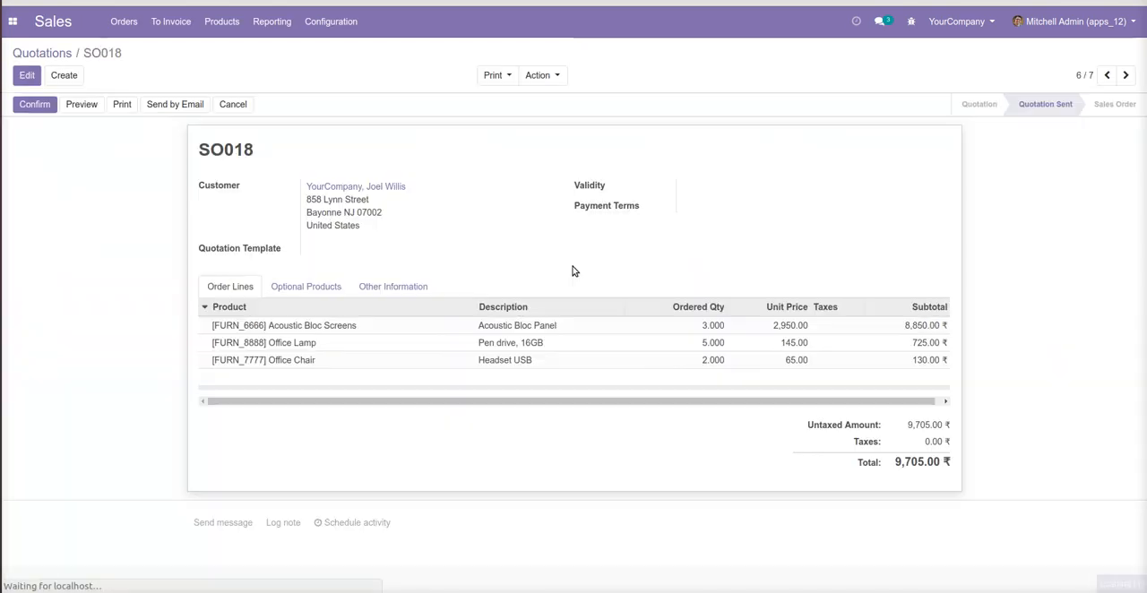
left_click(1126, 75)
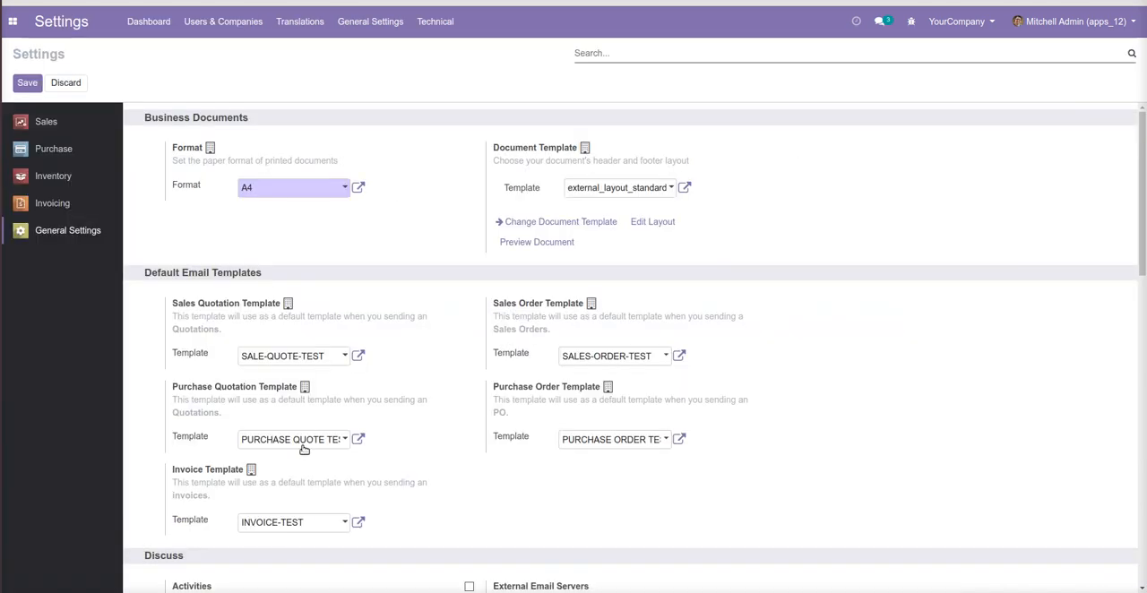
mouse_move(332, 358)
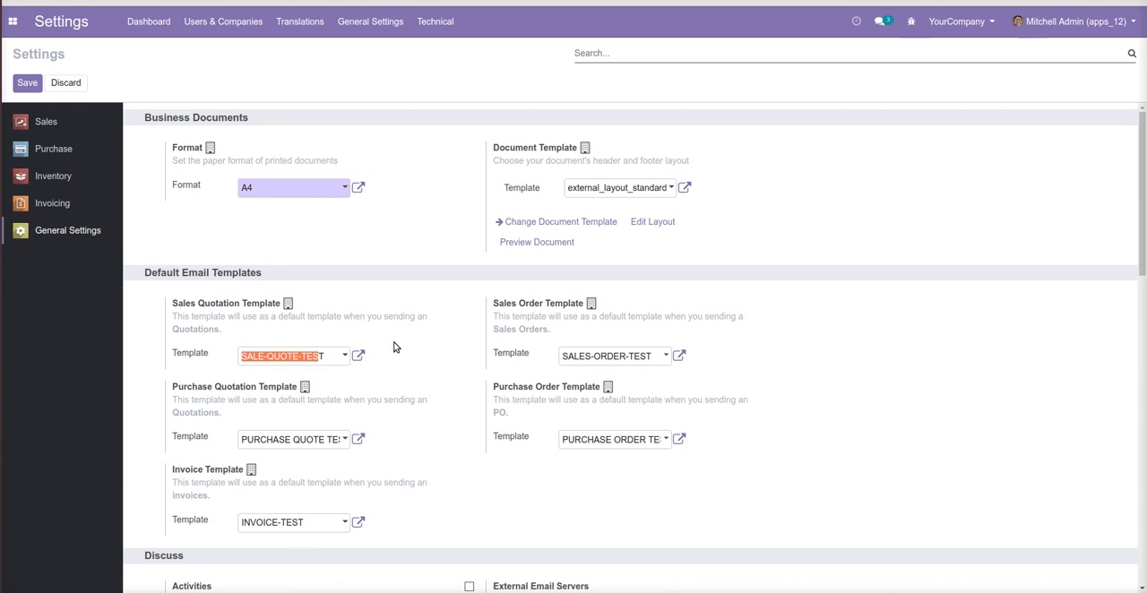
left_click(357, 356)
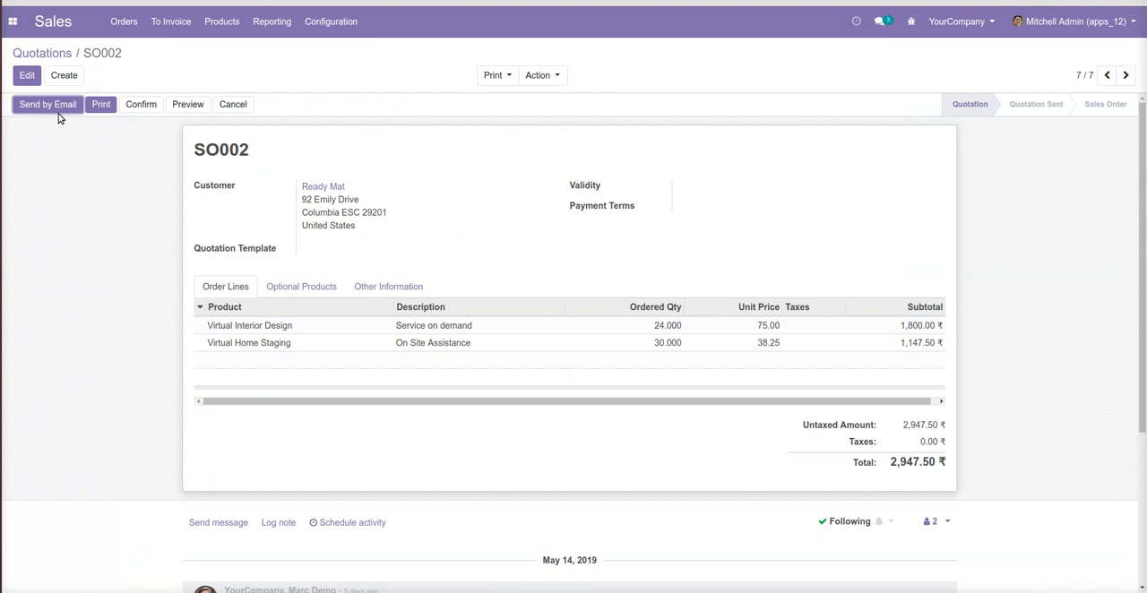
Check SO002's email pre-fills SALE-QUOTE-TEST, discard it, and save the cleared quotation template default.
left_click(47, 104)
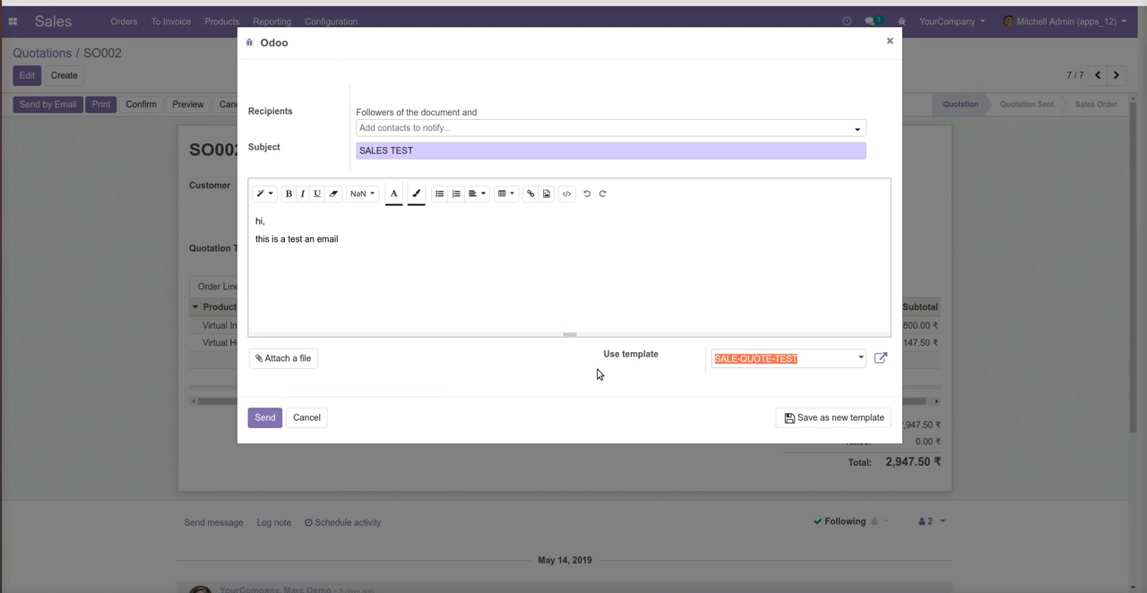
left_click(881, 358)
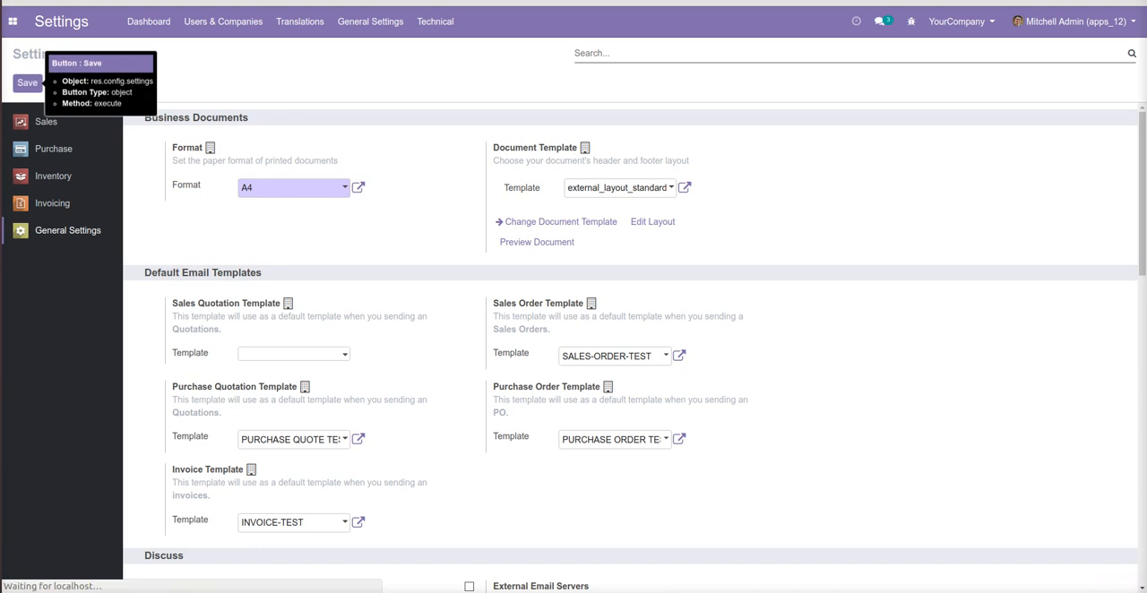
left_click(27, 82)
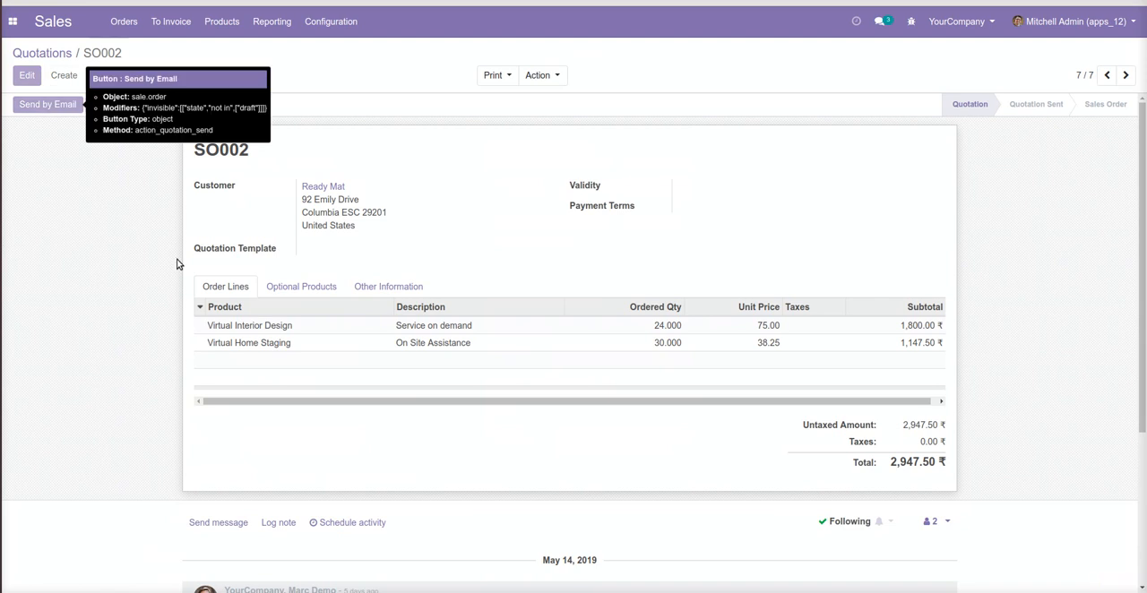
Verify SO002's email falls back to the standard template, then confirm SO002 as a sales order.
left_click(47, 104)
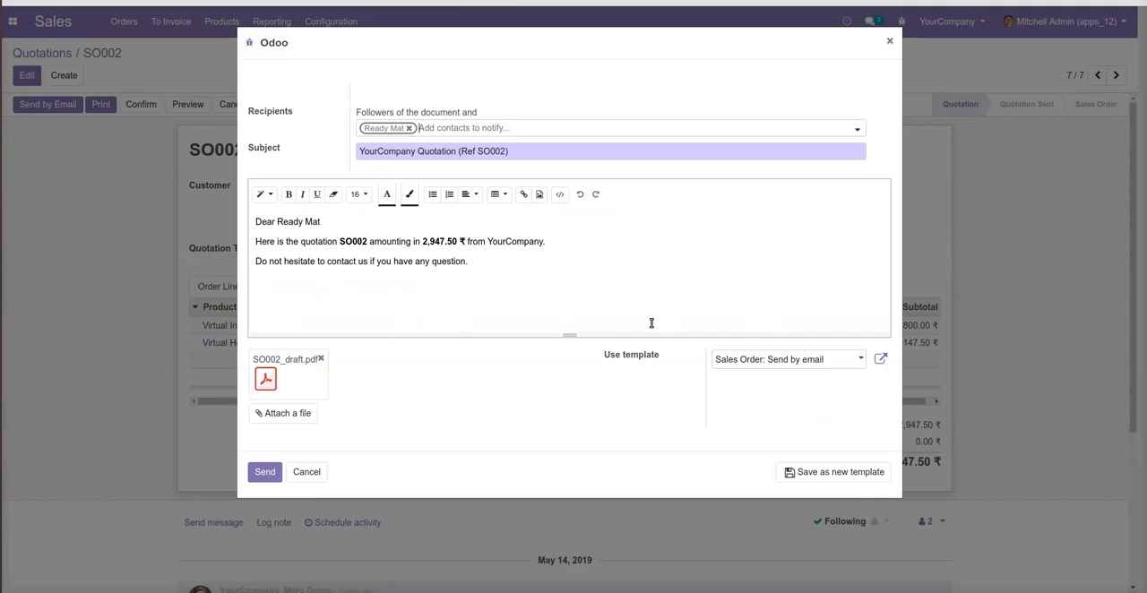
left_click(306, 473)
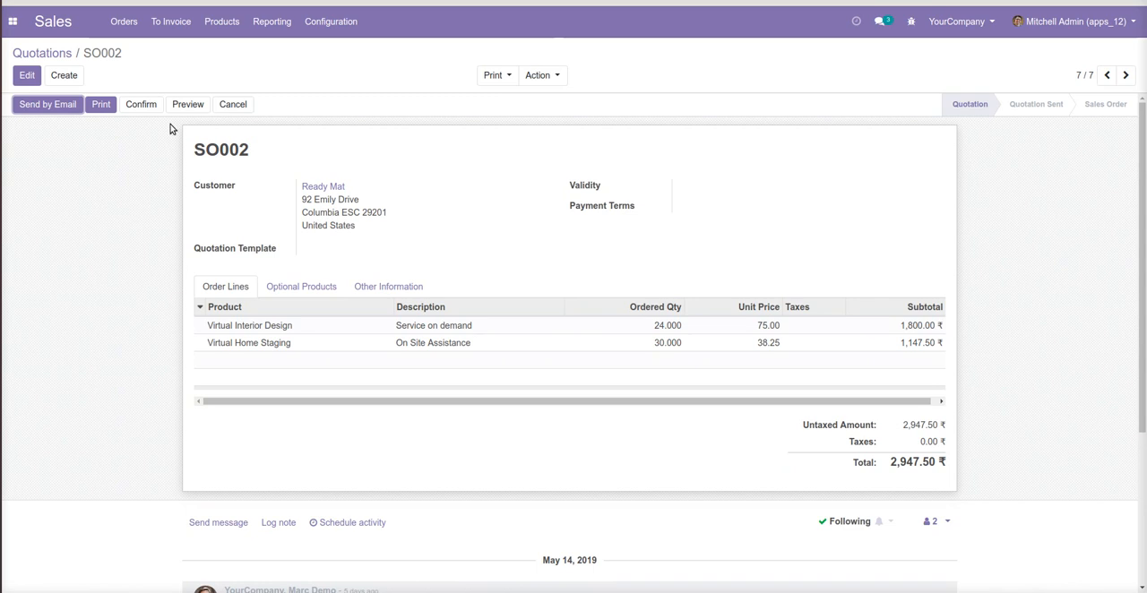
left_click(140, 104)
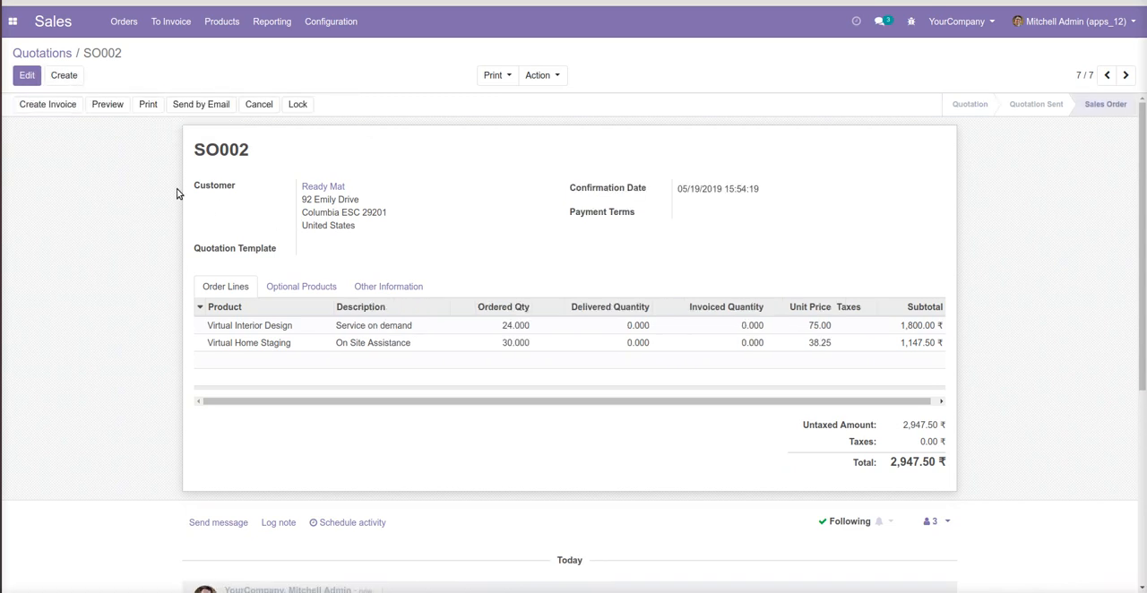
left_click(201, 104)
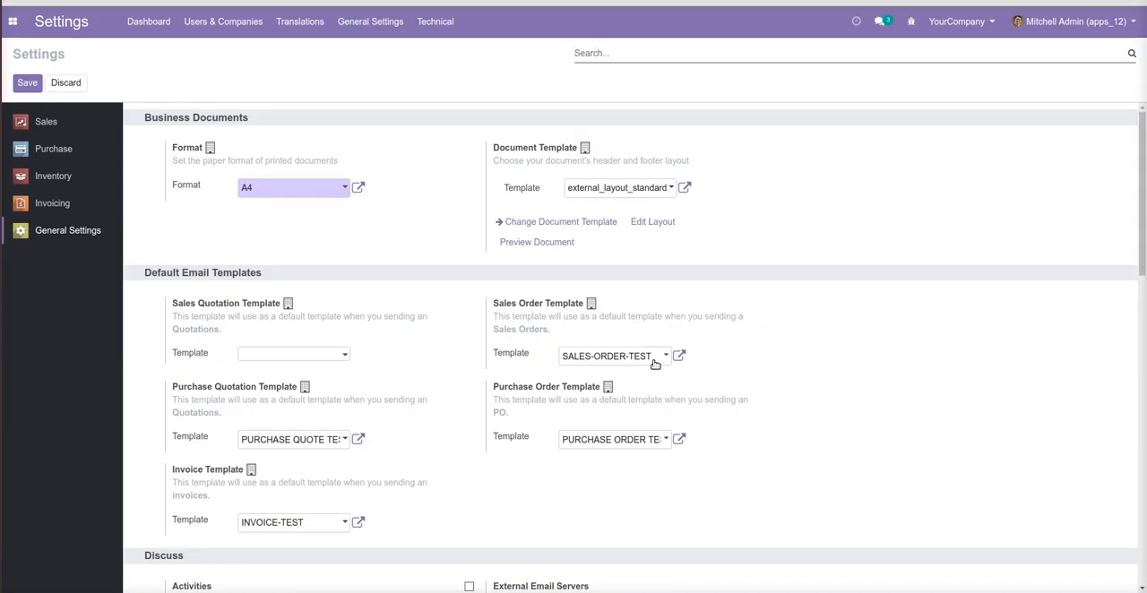
Switch to My Company, Chicago, dismiss the SO002 access error, and enter the Sales app.
left_click(959, 20)
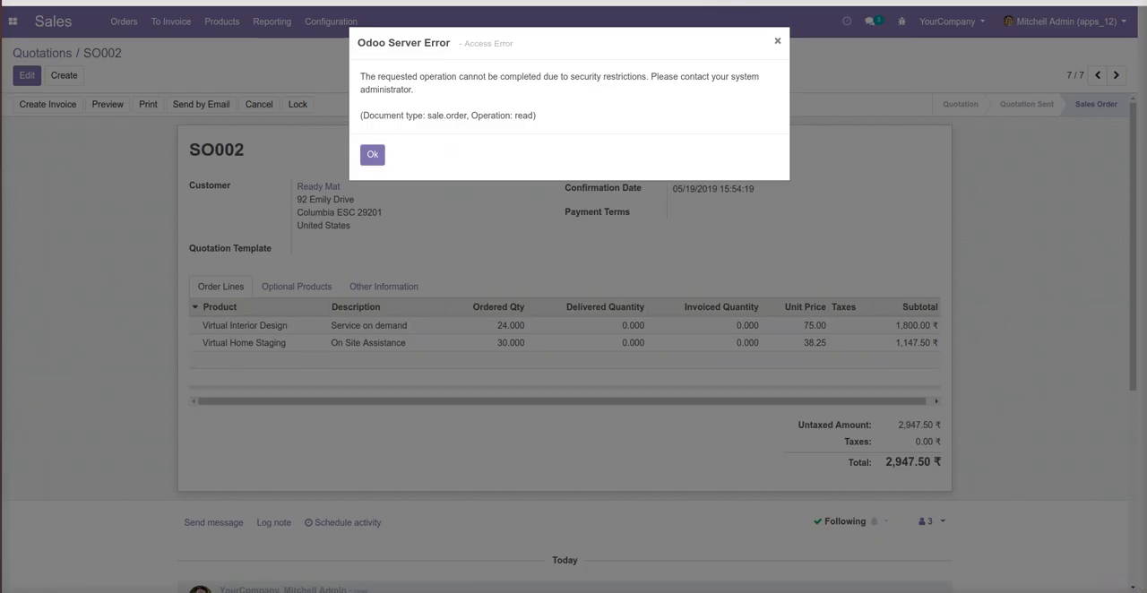
left_click(950, 20)
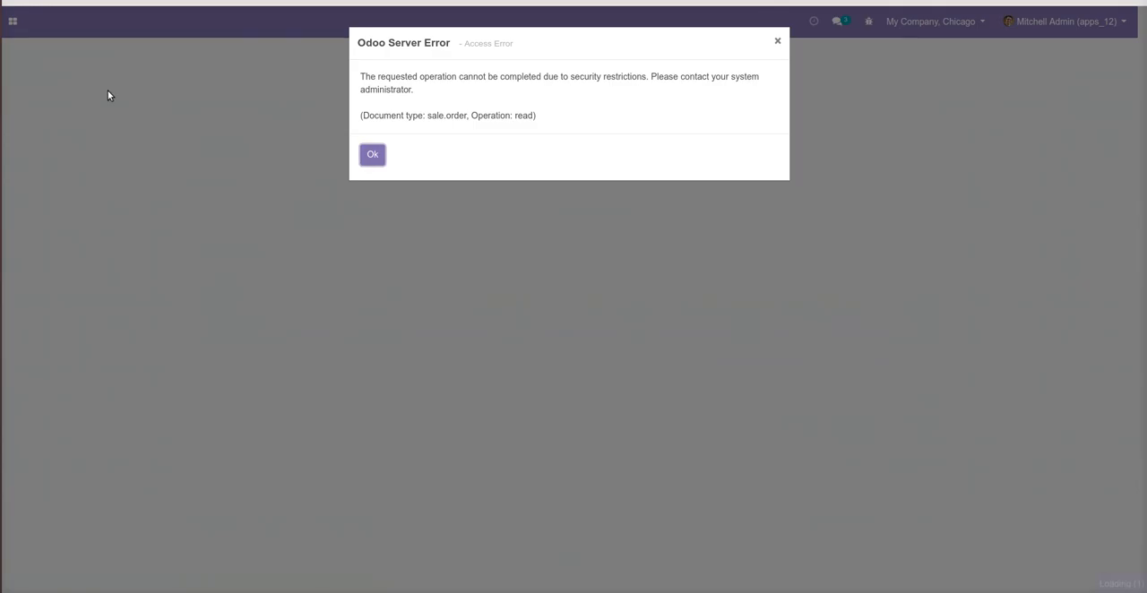
left_click(372, 154)
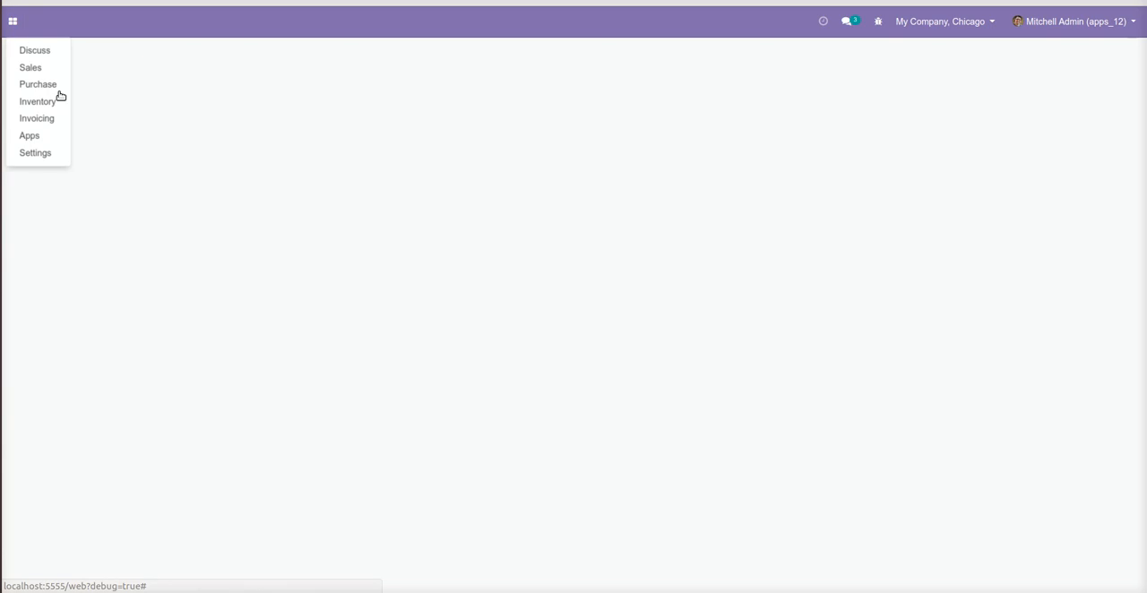
left_click(31, 67)
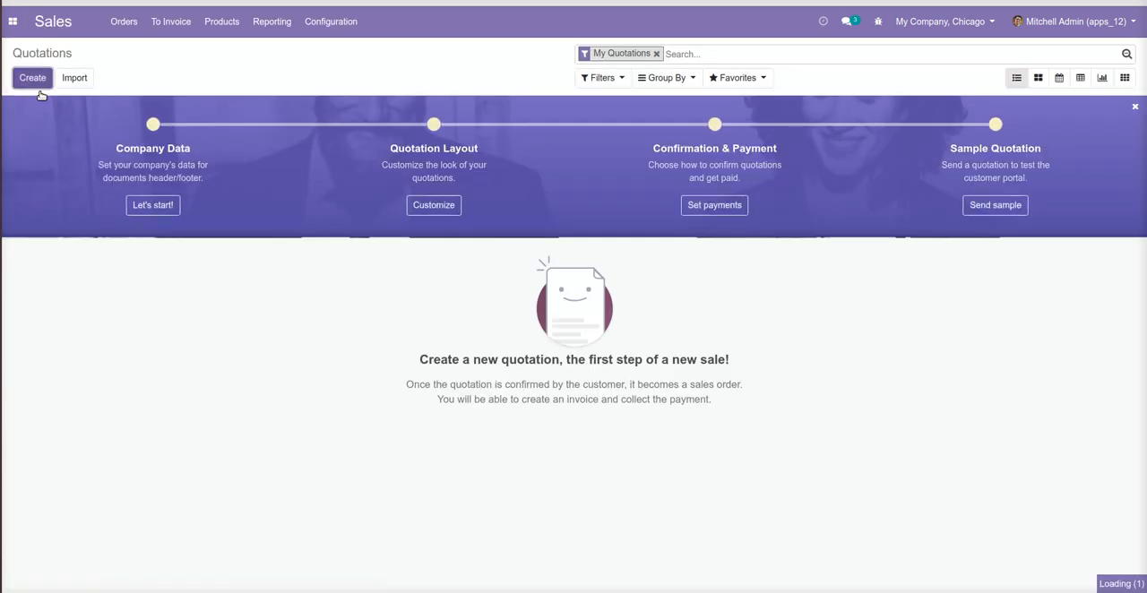
Create quotation SO020 for Azure Interior, Brandon Freeman with Customizable Desk (White, Custom) and start its email.
left_click(33, 77)
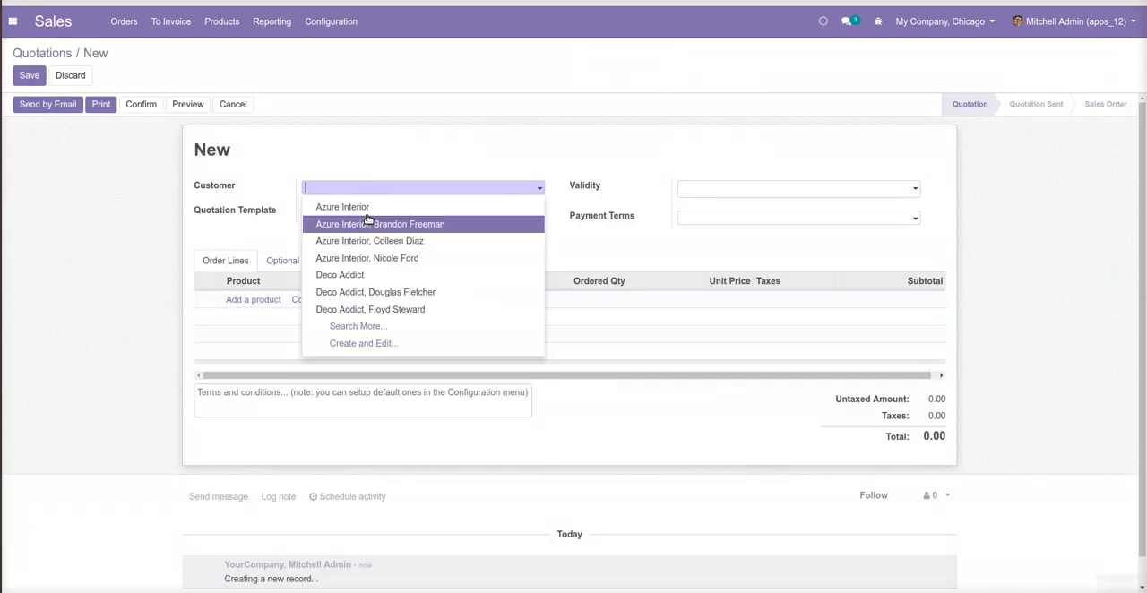
left_click(380, 225)
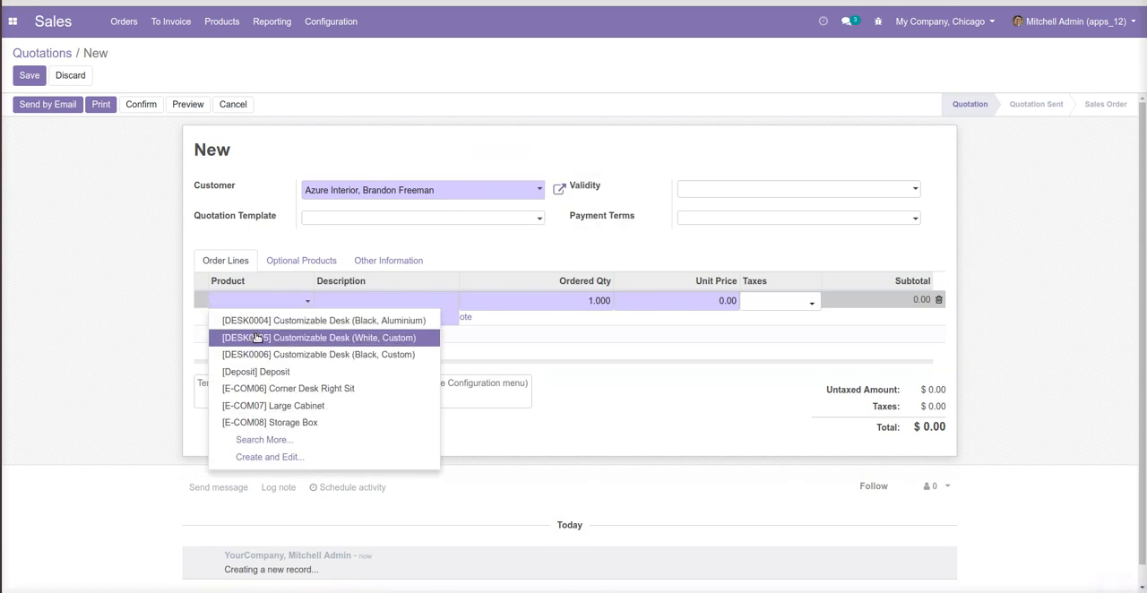
left_click(317, 338)
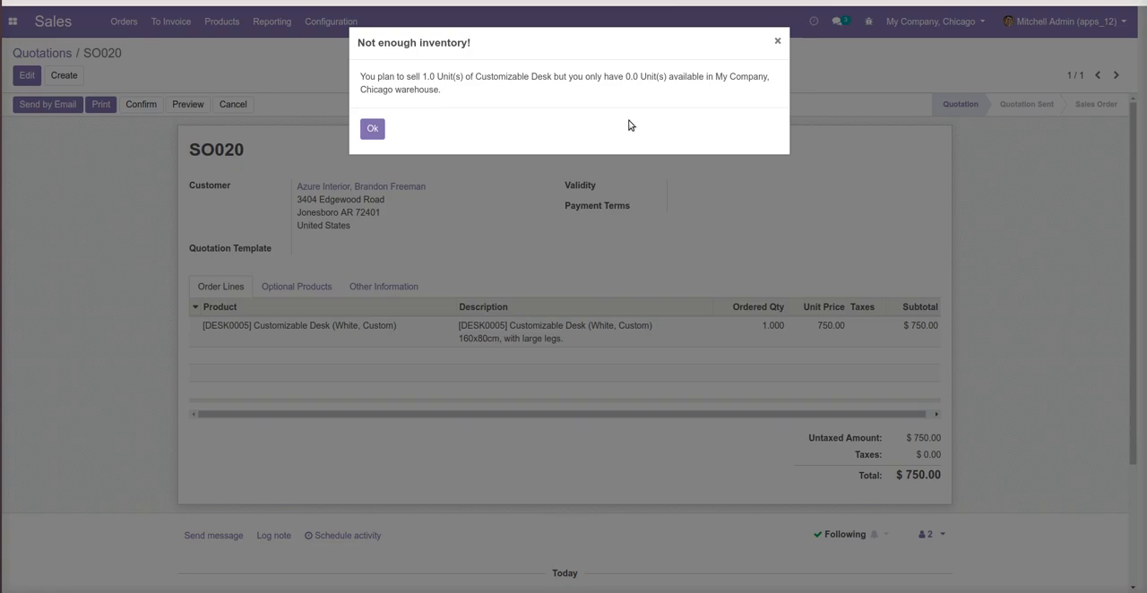
left_click(372, 129)
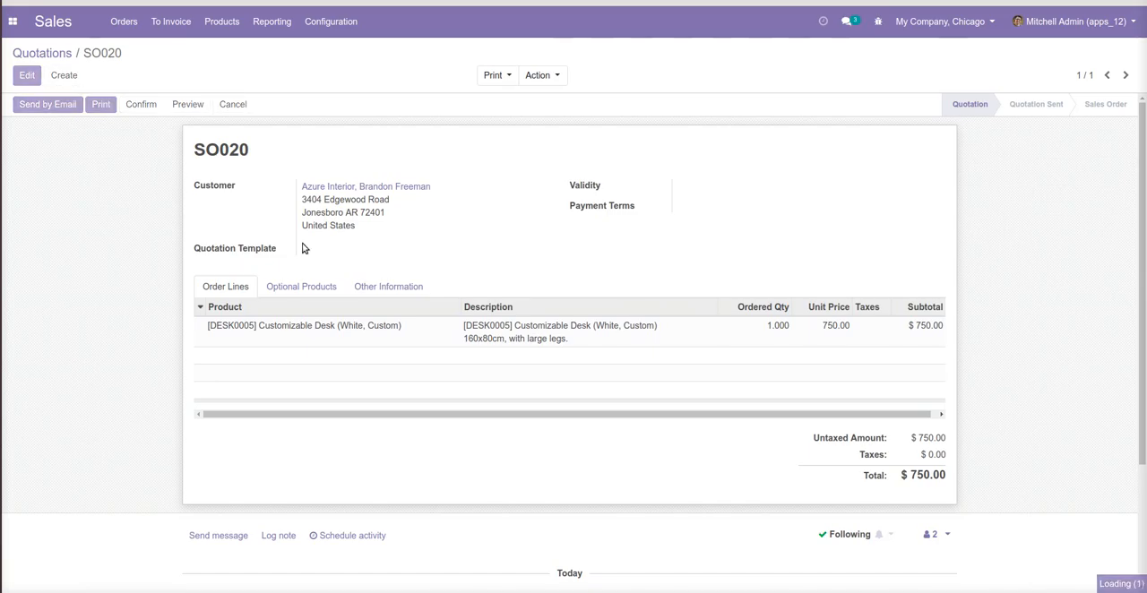
left_click(46, 104)
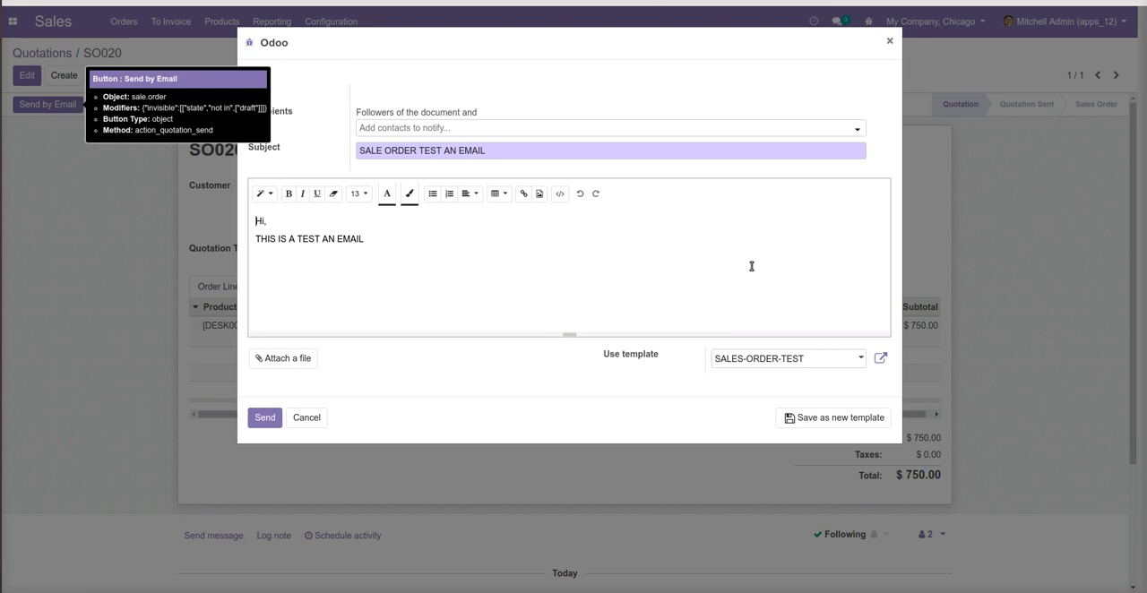
mouse_move(948, 34)
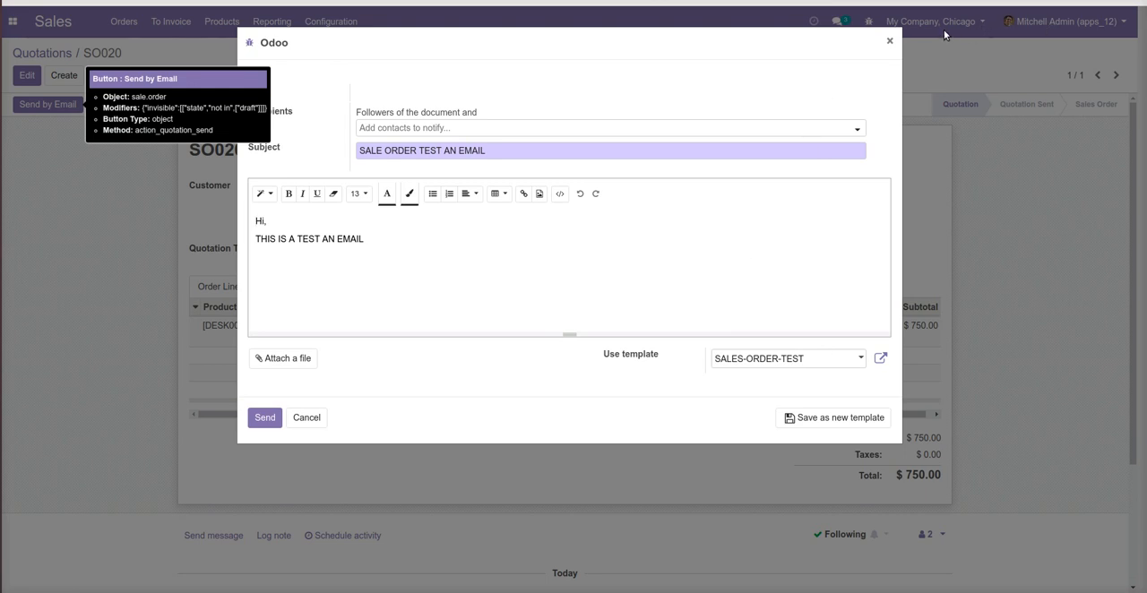
mouse_move(890, 21)
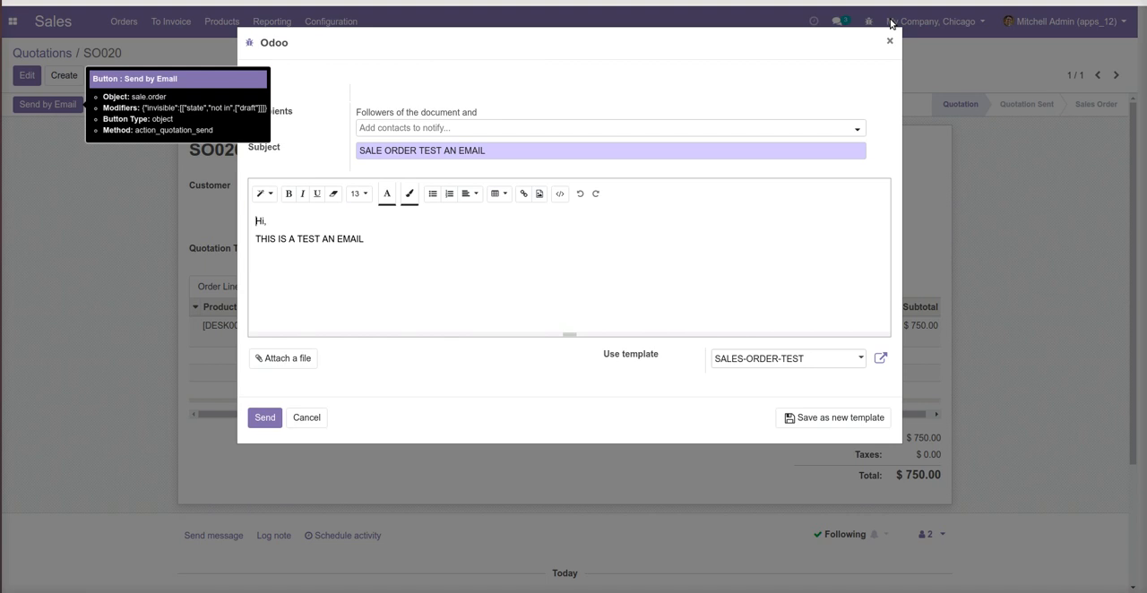